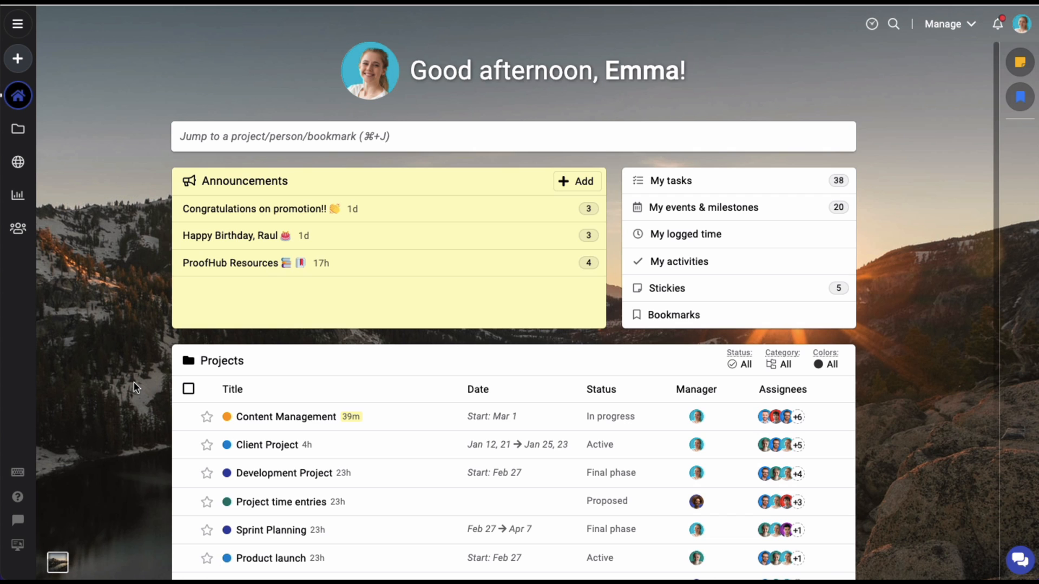
mouse_move(174, 392)
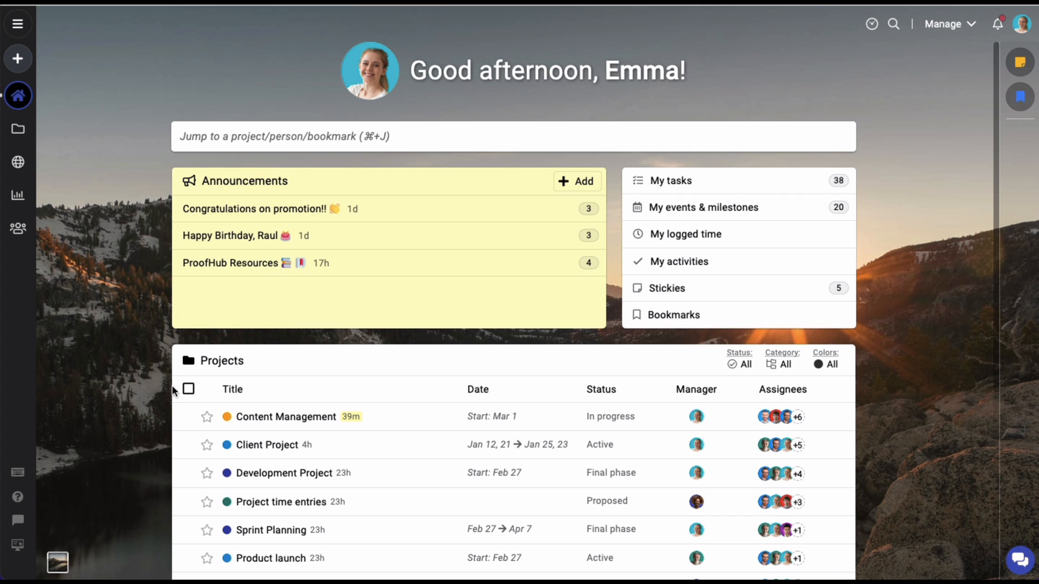
mouse_move(1023, 32)
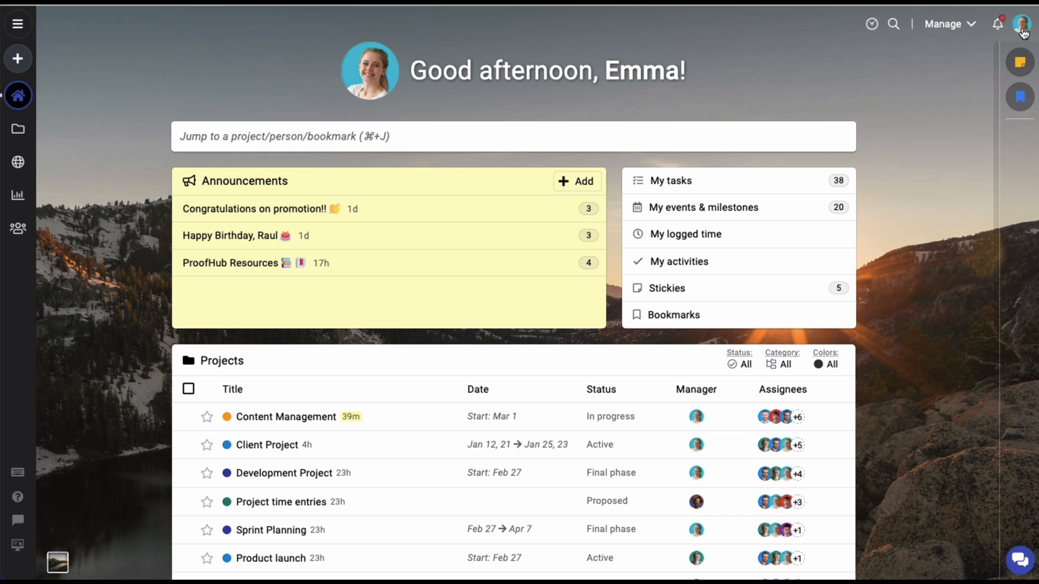
Switch the ProofHub interface to Dark mode from the account menu.
left_click(1023, 23)
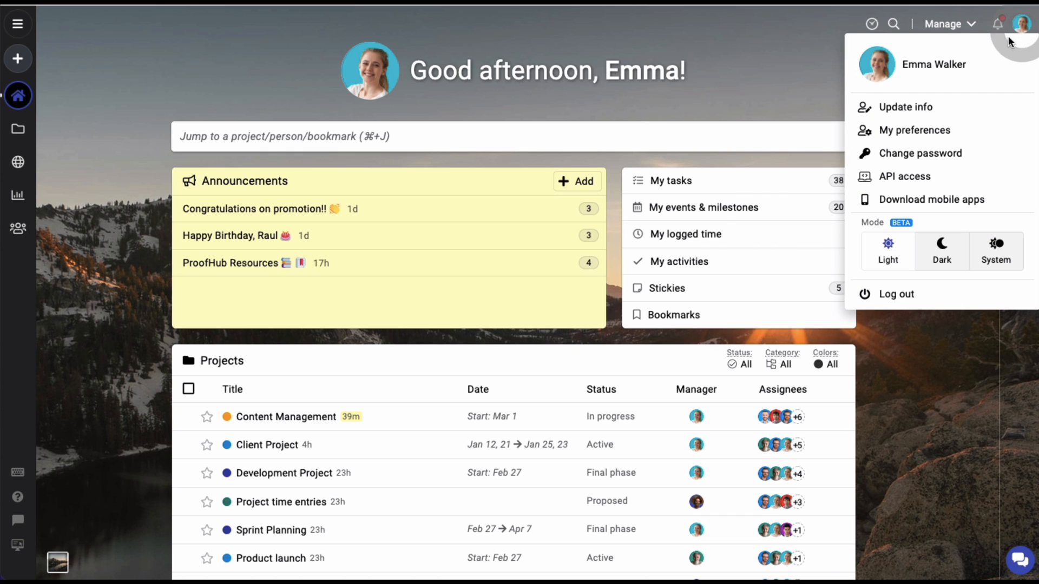
mouse_move(933, 200)
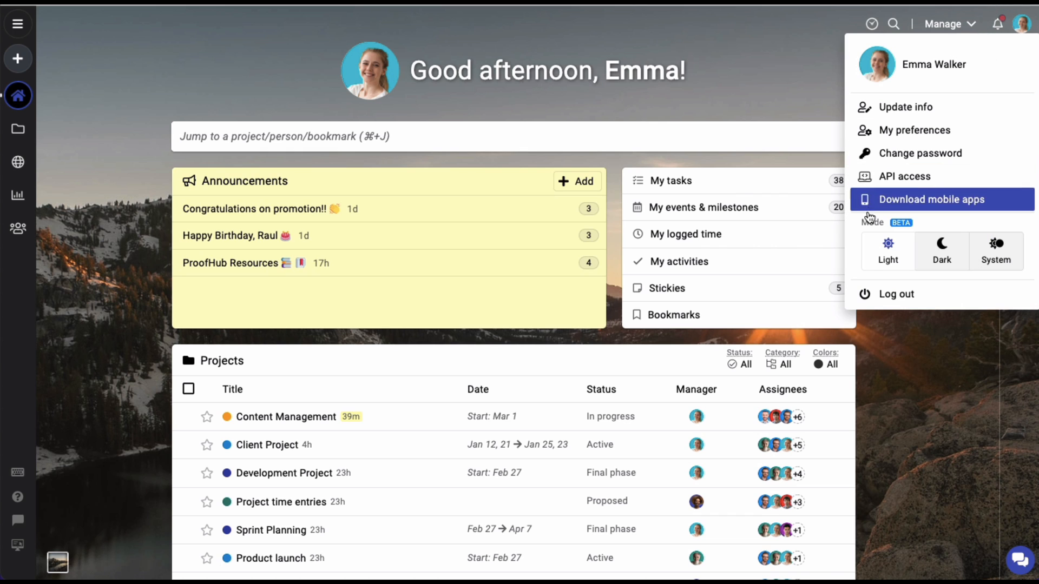
mouse_move(888, 260)
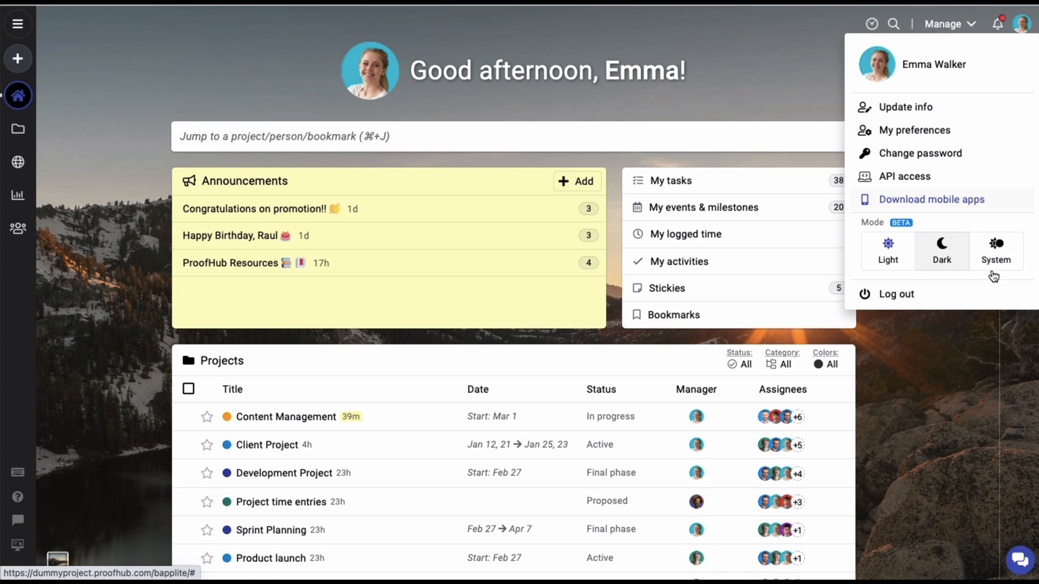
mouse_move(729, 332)
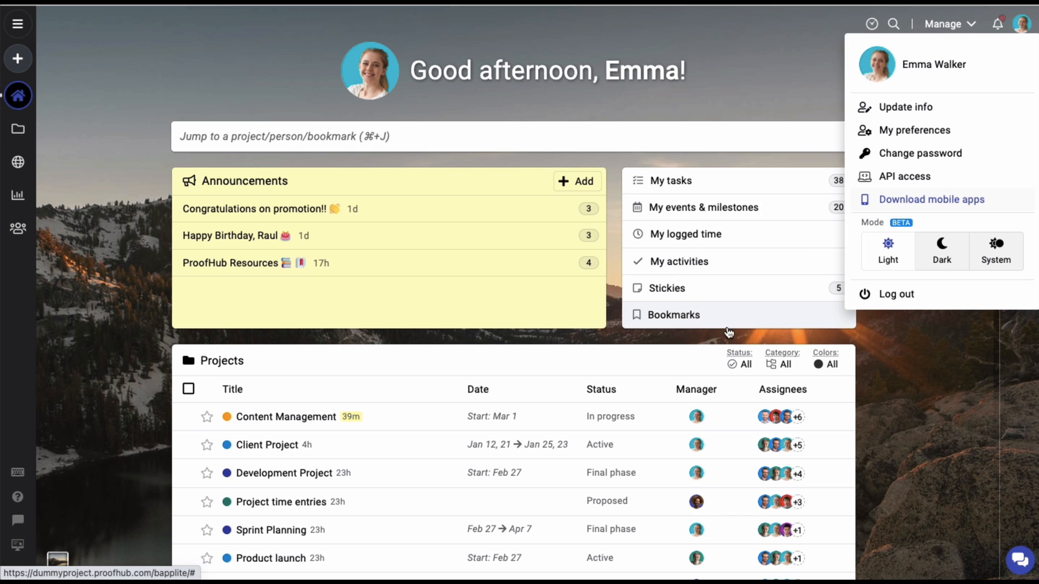
mouse_move(939, 293)
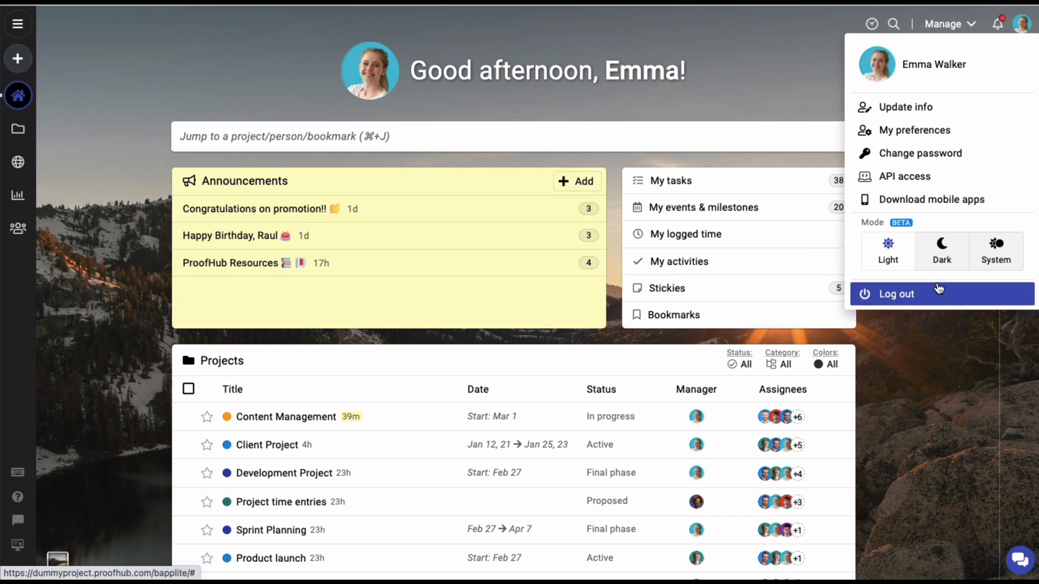
left_click(942, 251)
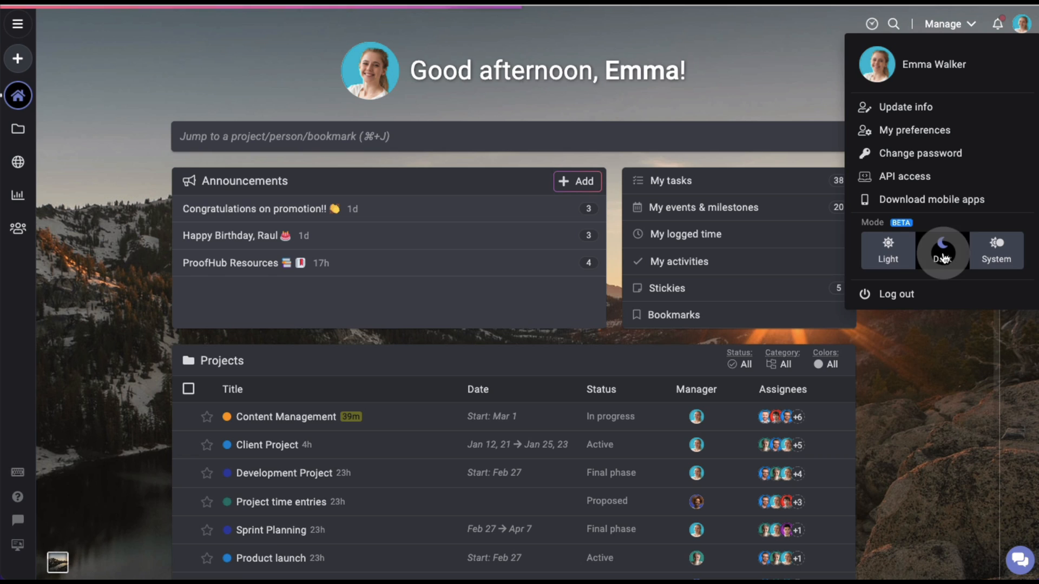
Confirm Dark as the active display mode.
left_click(941, 250)
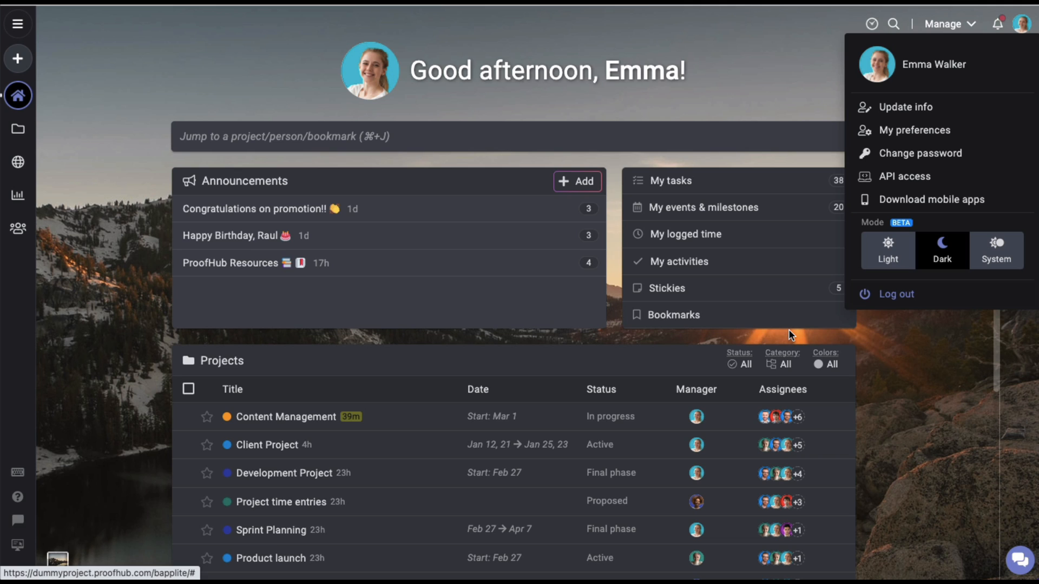
mouse_move(1004, 277)
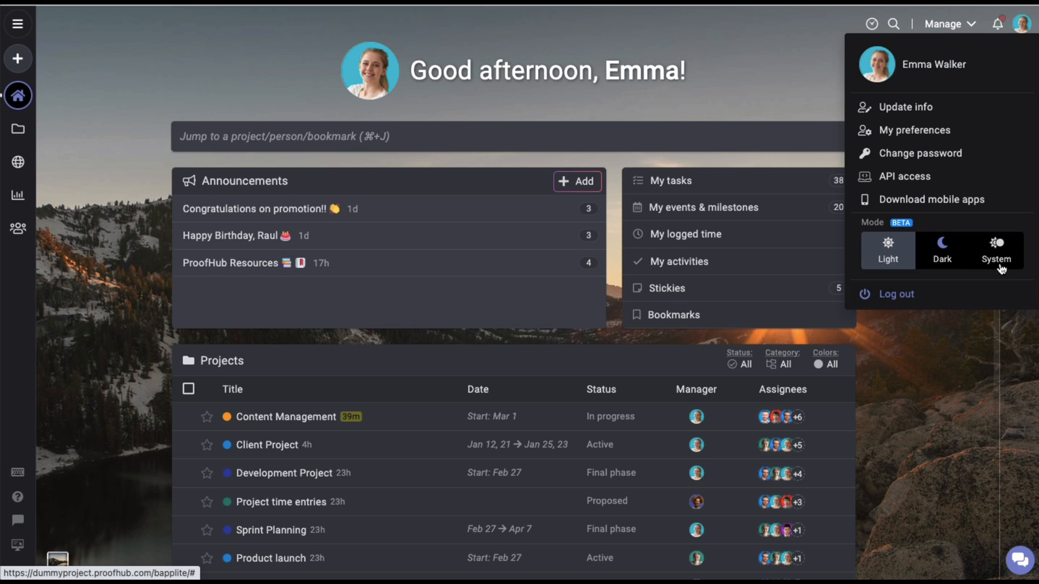
mouse_move(953, 360)
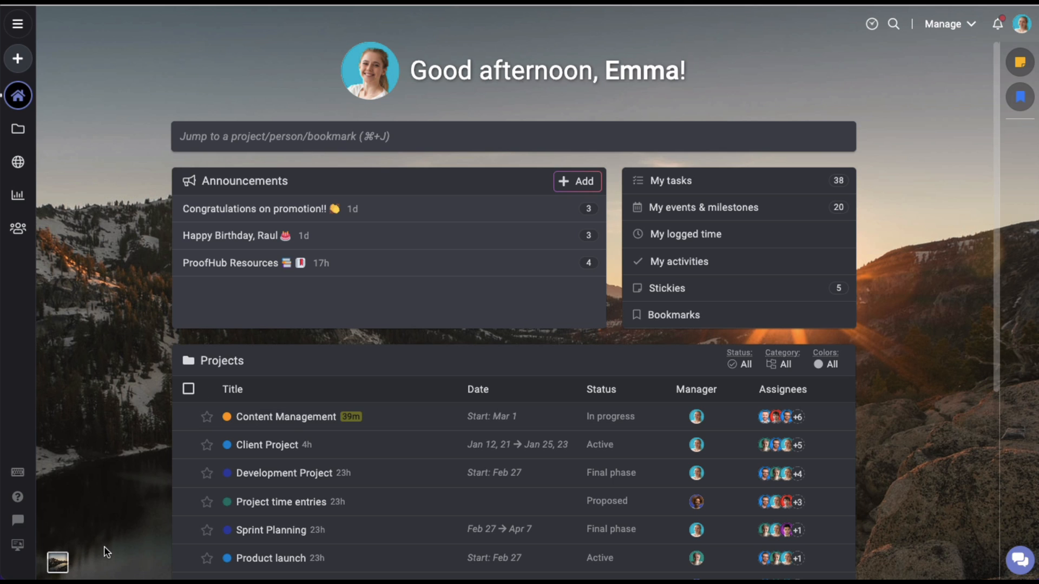
mouse_move(57, 563)
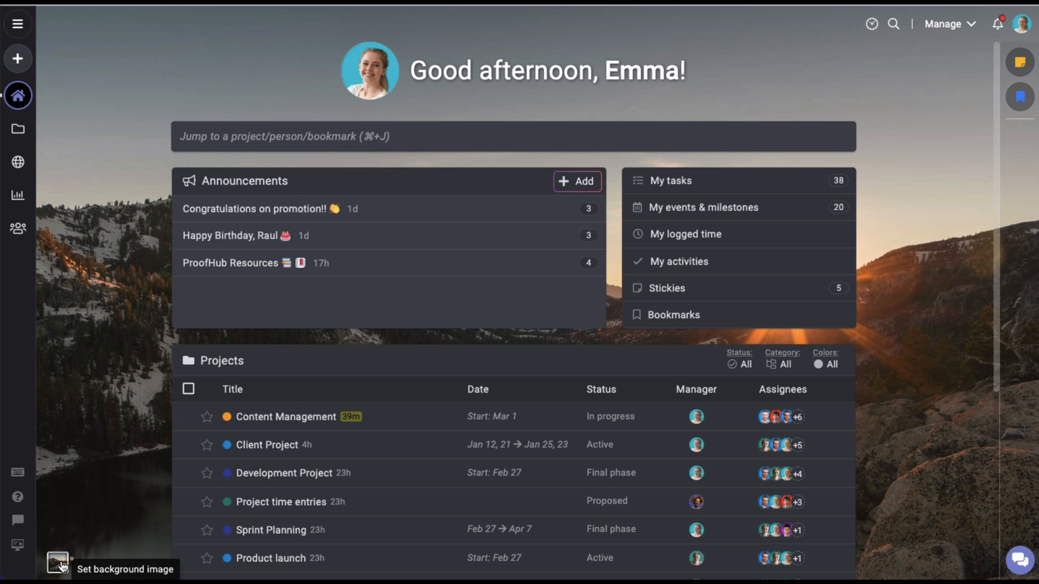
Search Unsplash backgrounds for 'Summer' and set the hot-air-balloon photo as background.
left_click(58, 562)
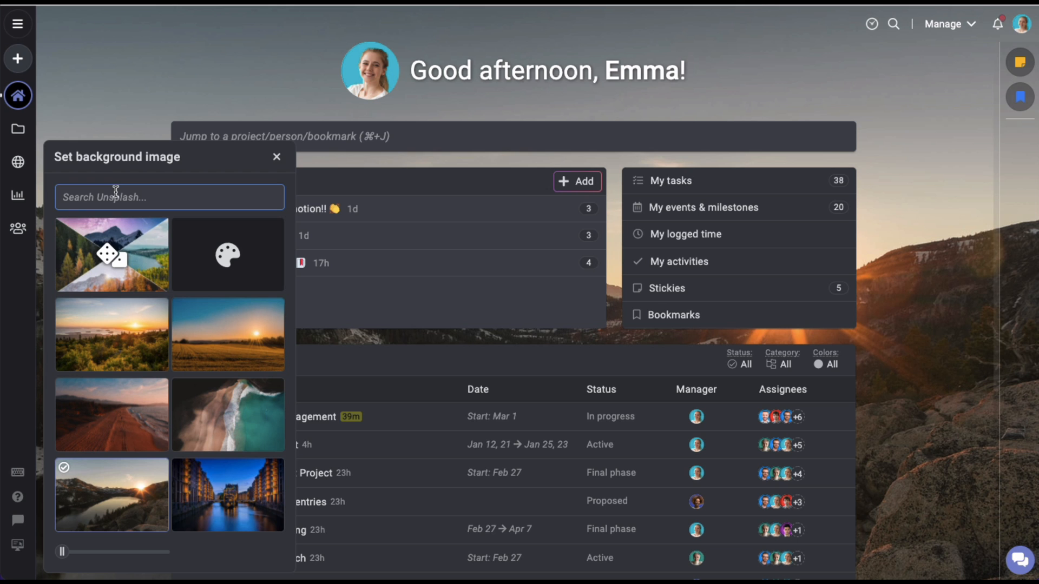
type("Summer")
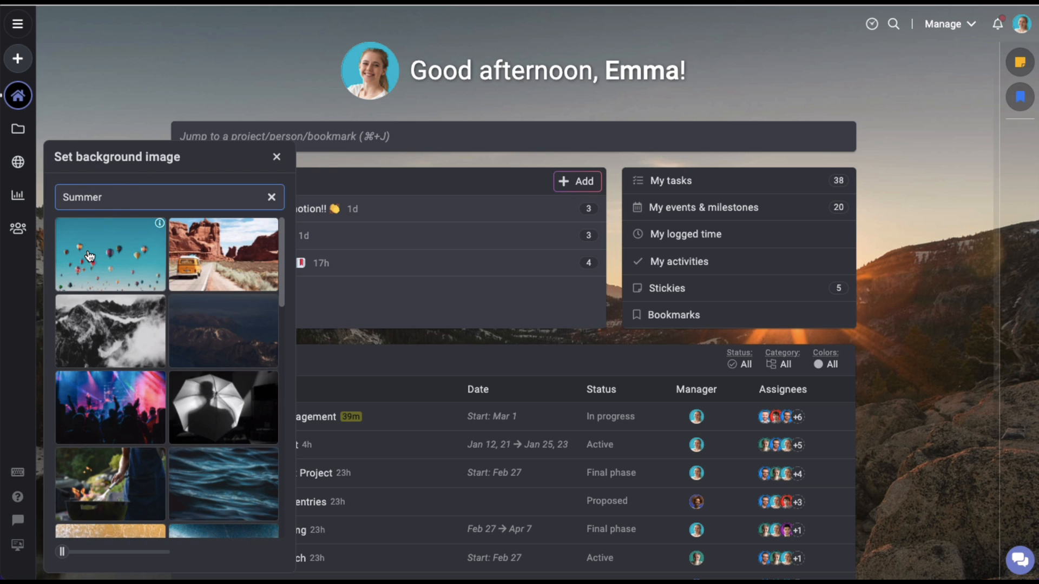
left_click(110, 254)
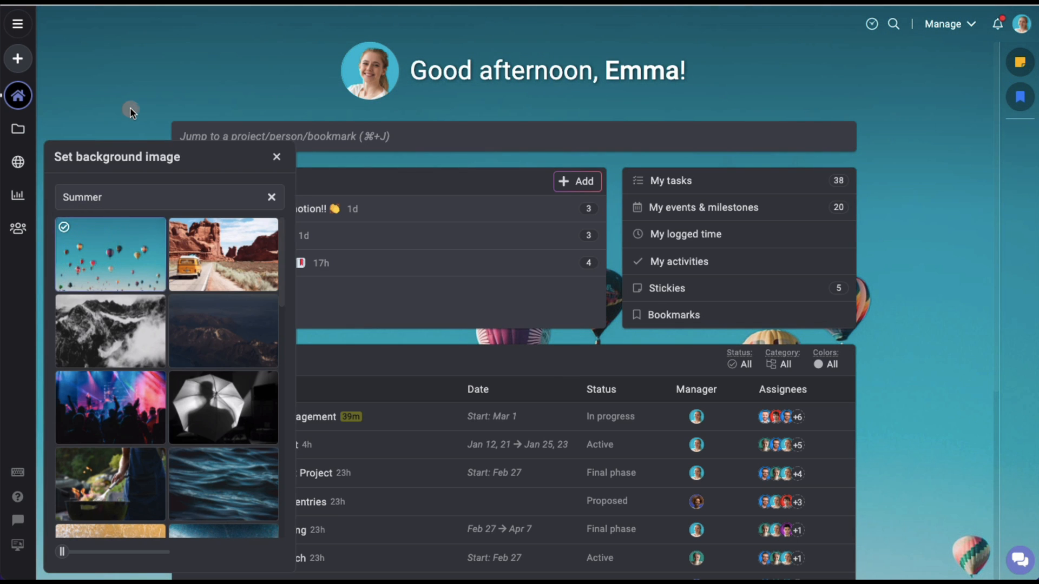